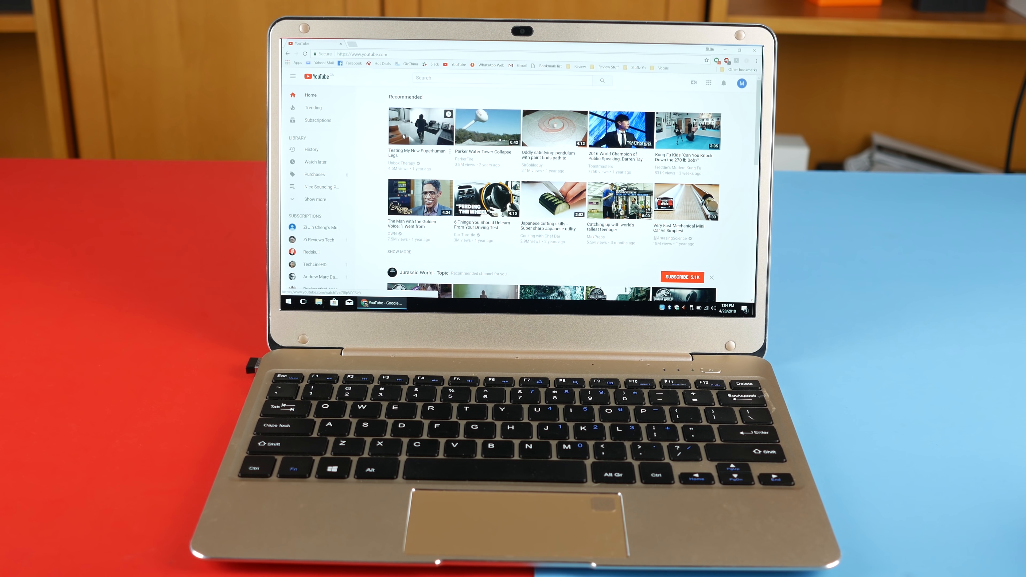
Step: Browse in the web browser and check the battery indicator on the taskbar
click(417, 126)
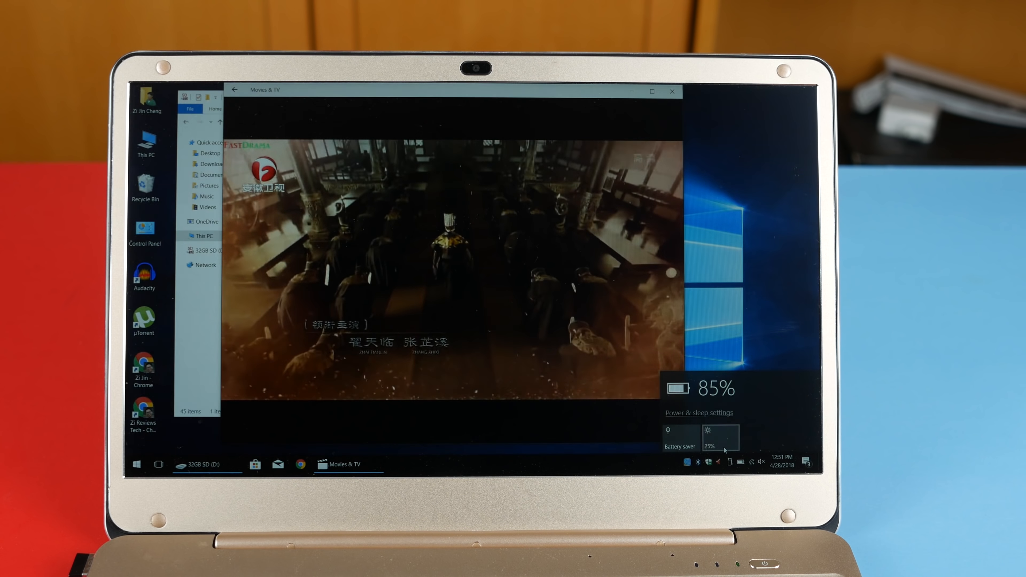
click(732, 436)
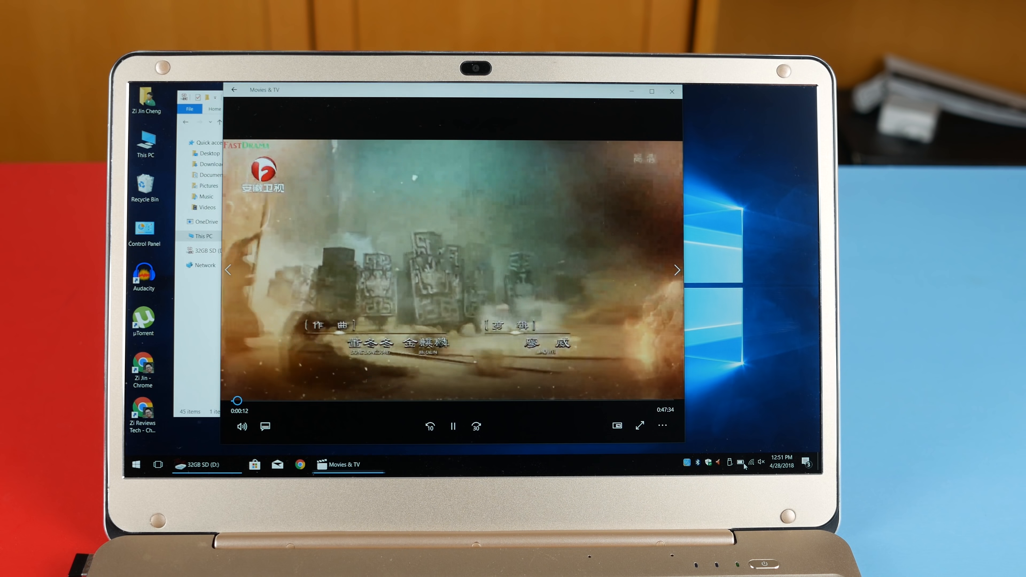
click(729, 462)
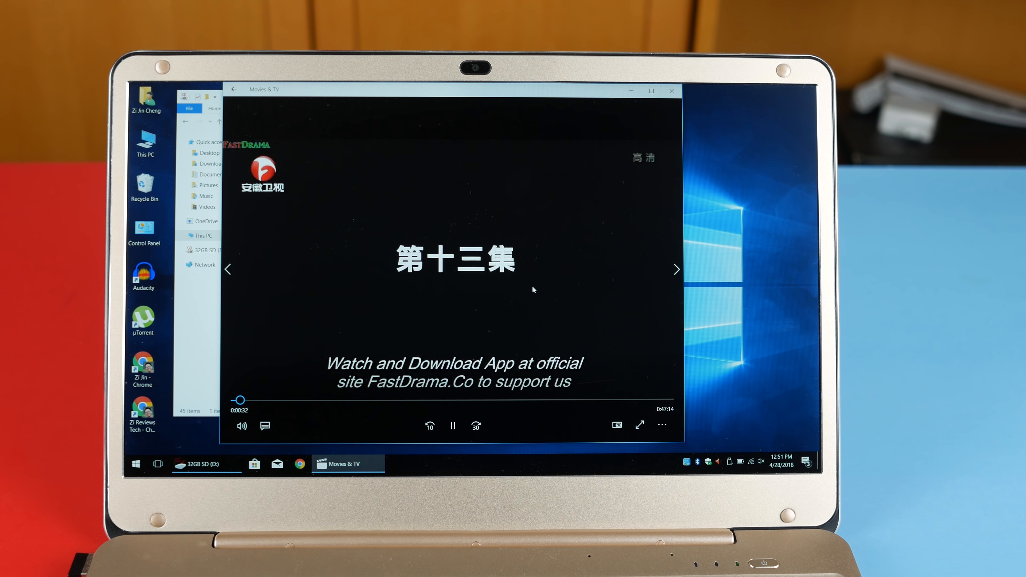
click(275, 463)
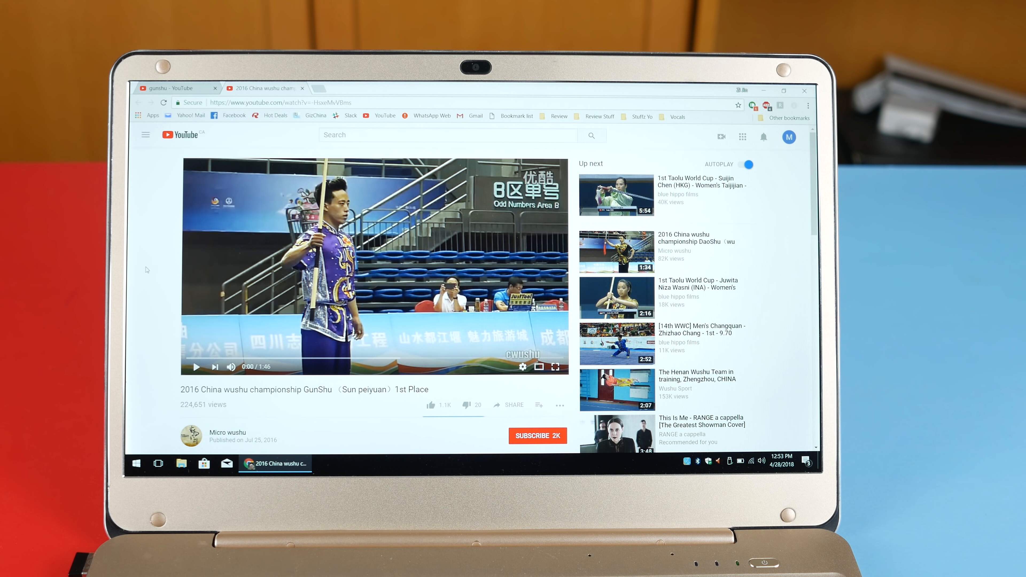
mouse_move(608, 387)
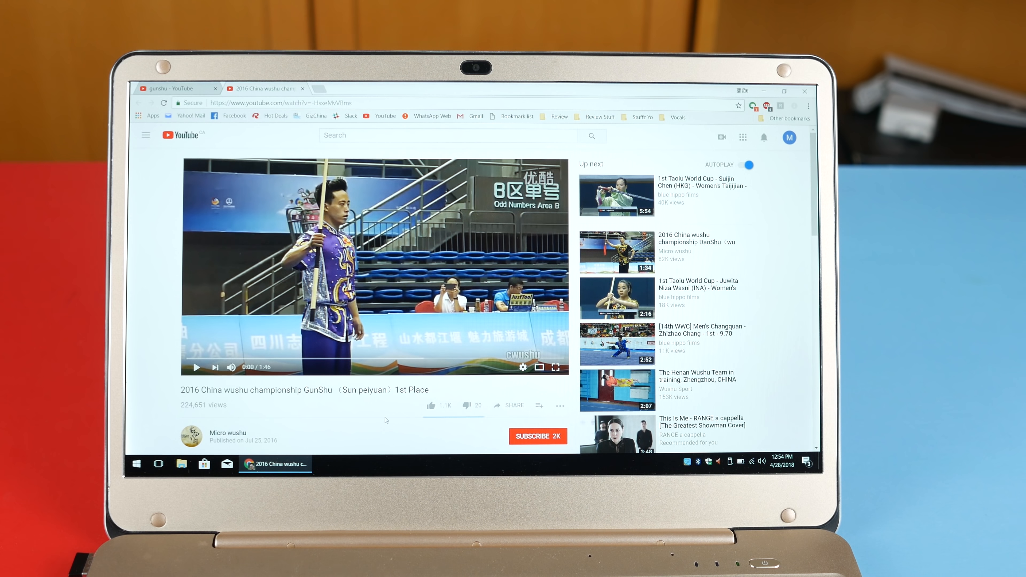
click(555, 367)
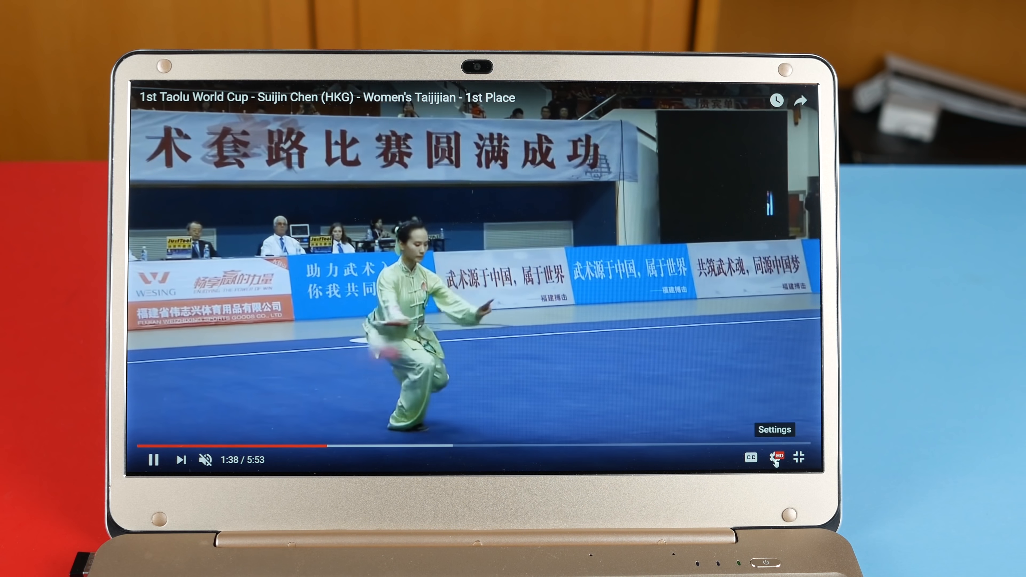
Step: Leave full-screen video playback, return to the gunshu search results and check the remaining battery
click(798, 456)
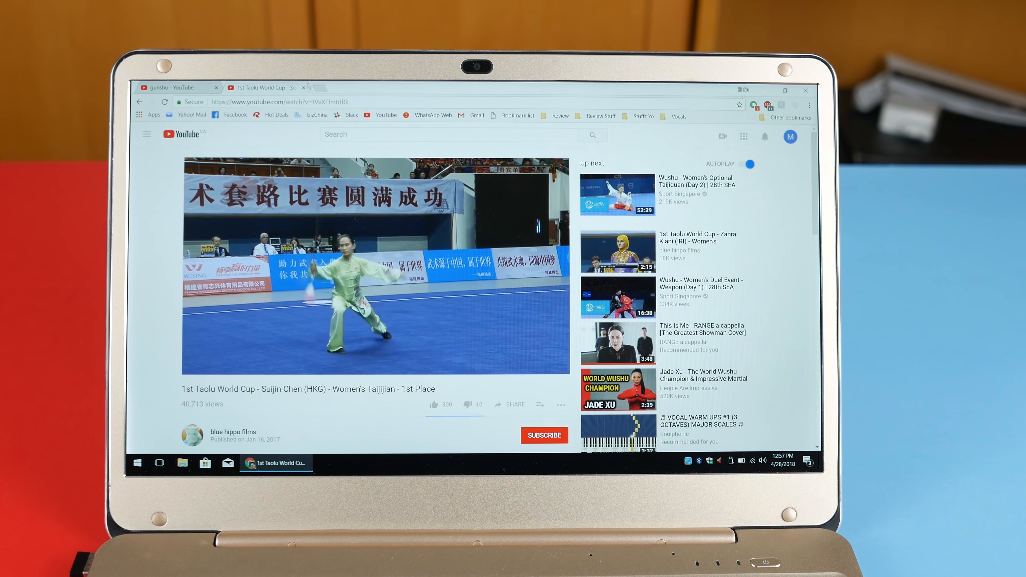
click(176, 87)
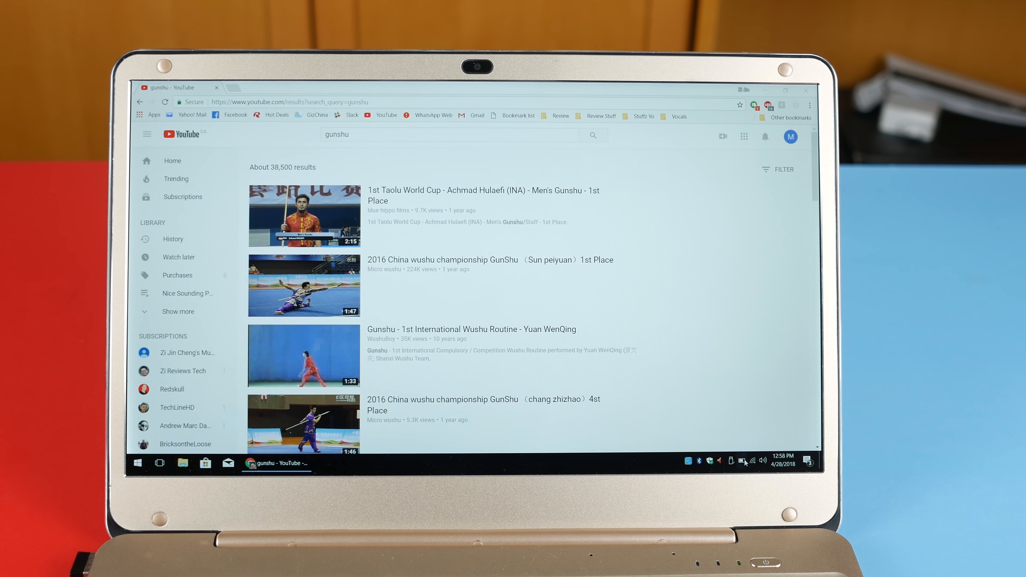
click(731, 461)
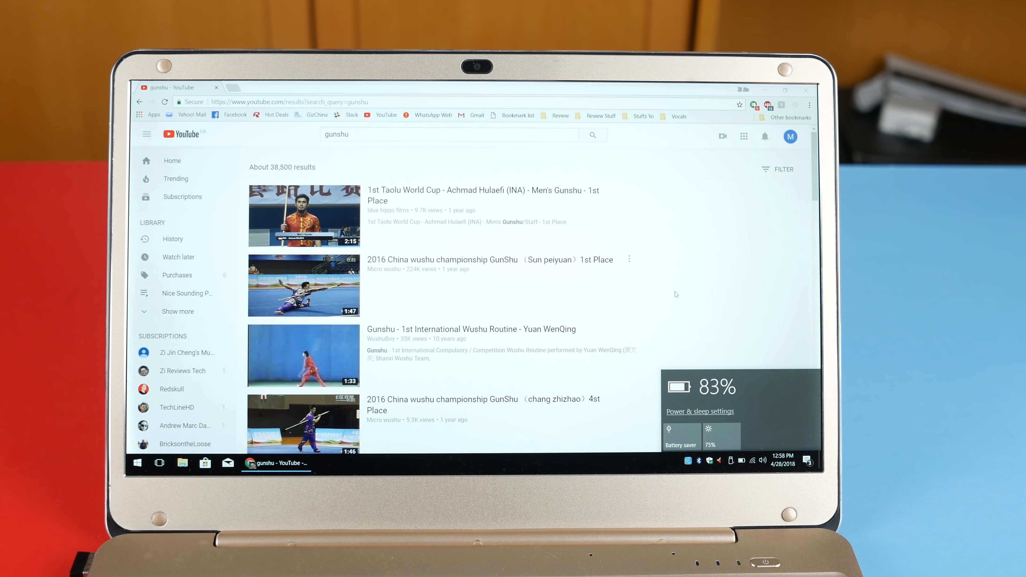
mouse_move(688, 277)
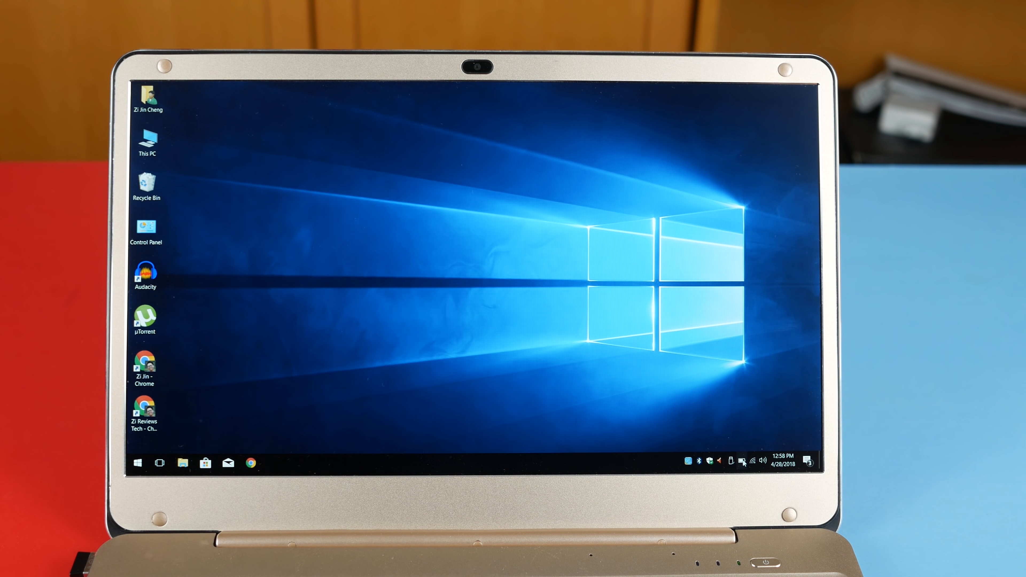
click(740, 461)
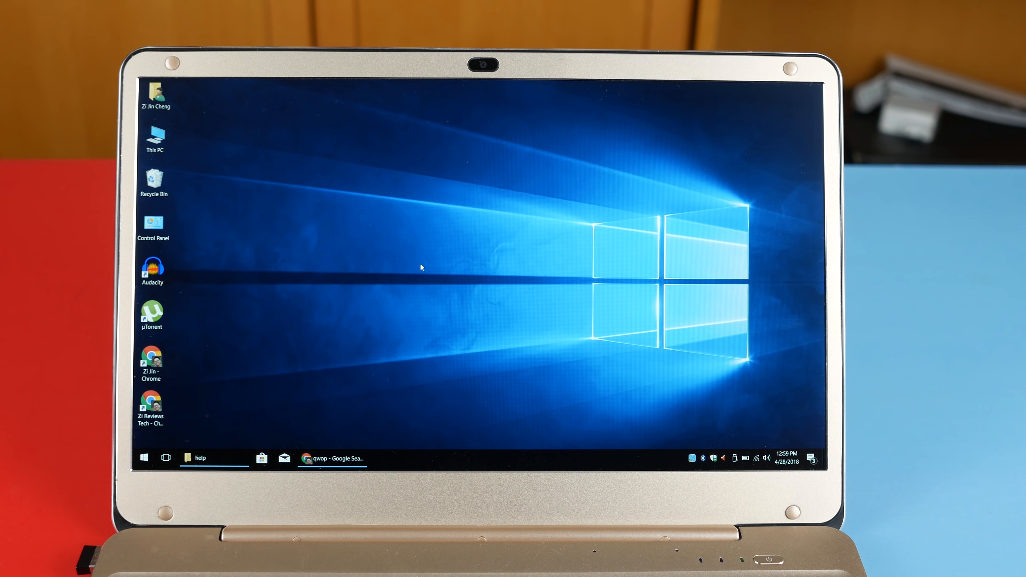
mouse_move(361, 167)
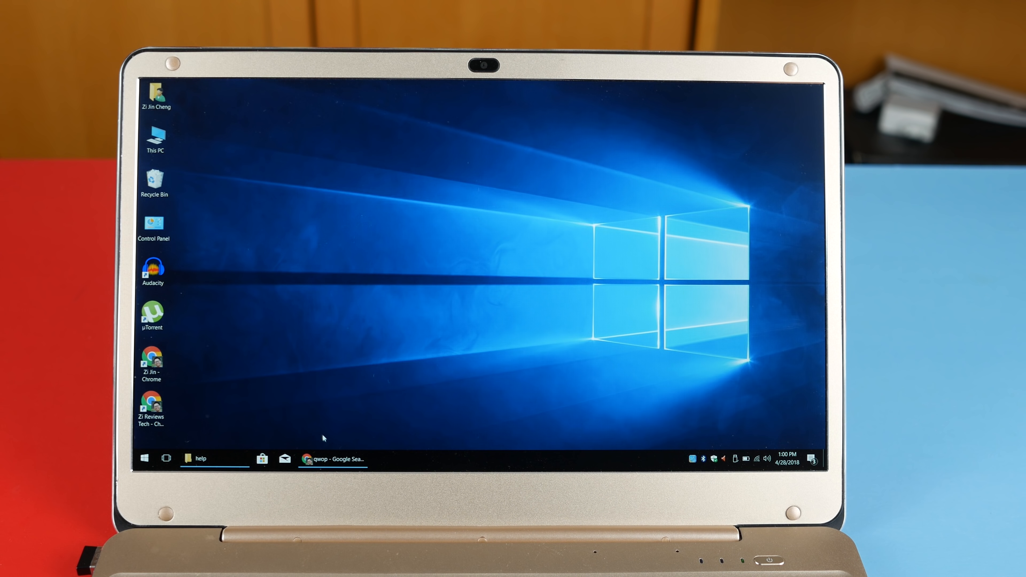
Step: Bring the QWOP search results back and browse them in new browser tabs
click(144, 457)
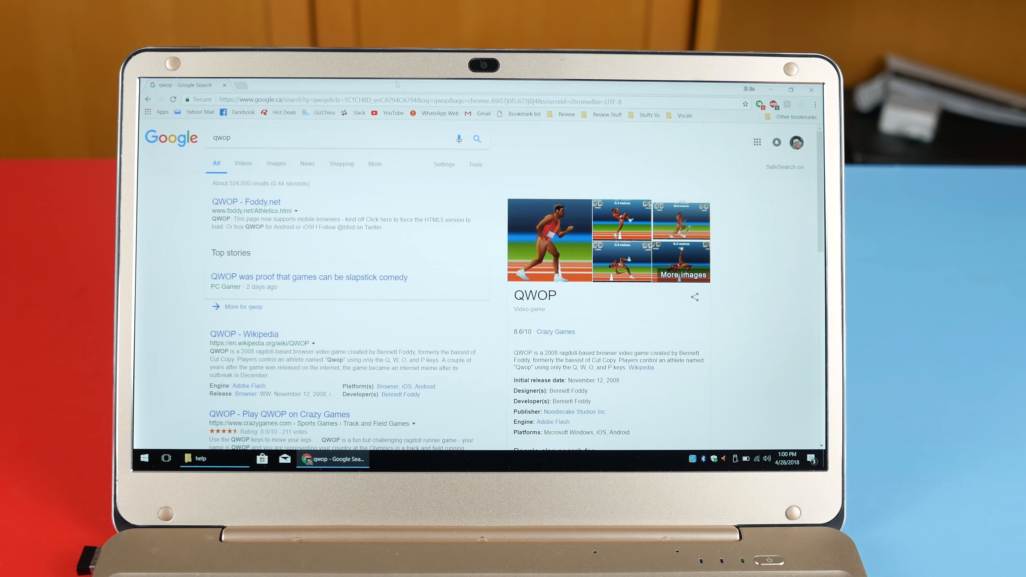
click(248, 85)
text(www.gizchina.com)
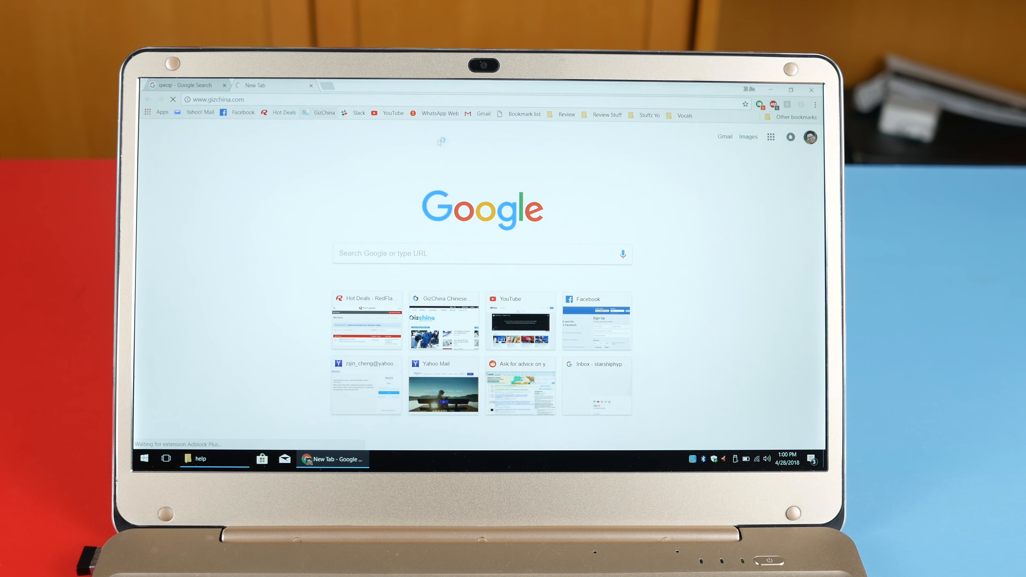
click(566, 115)
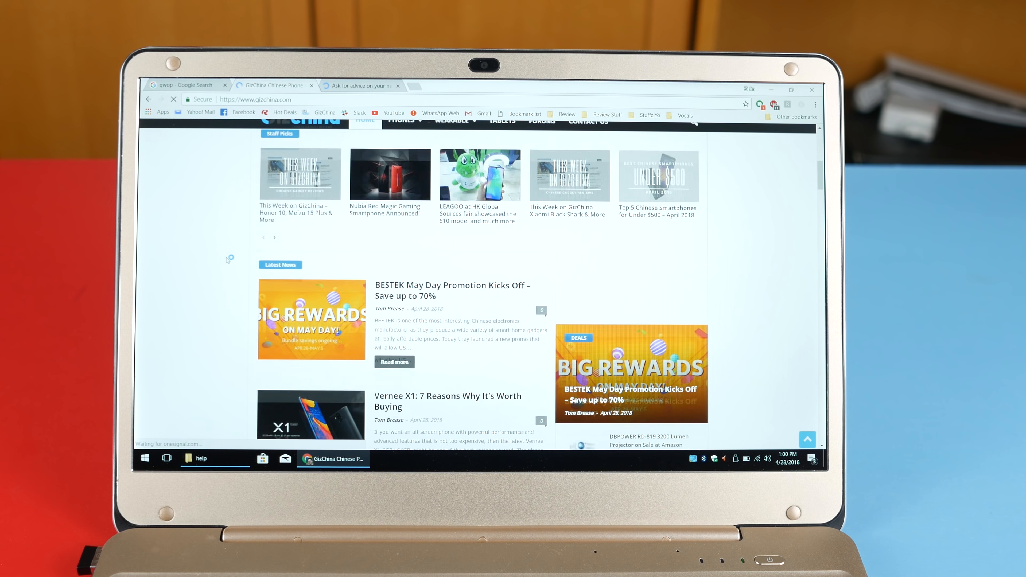
scroll(down, 3)
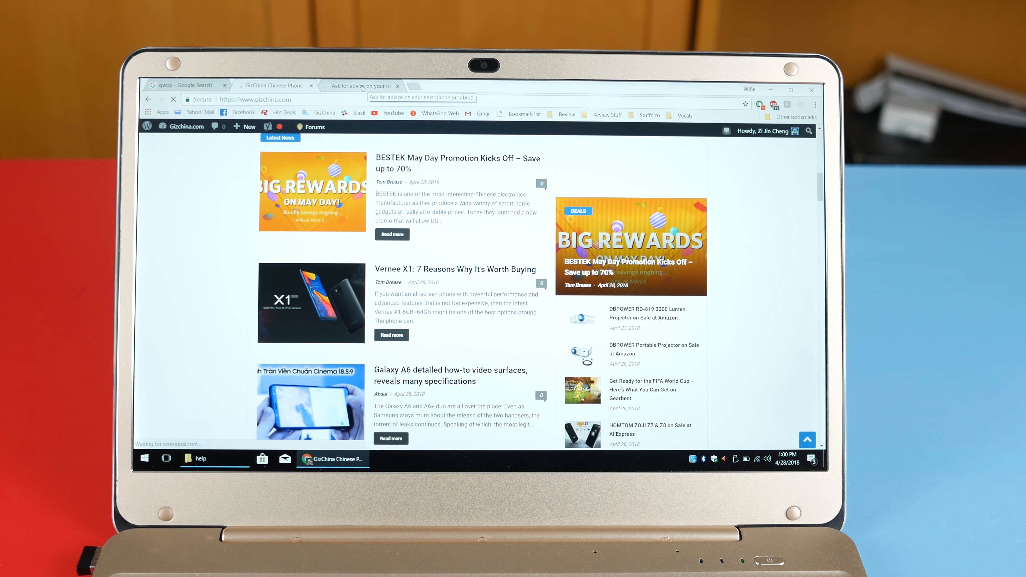
click(359, 85)
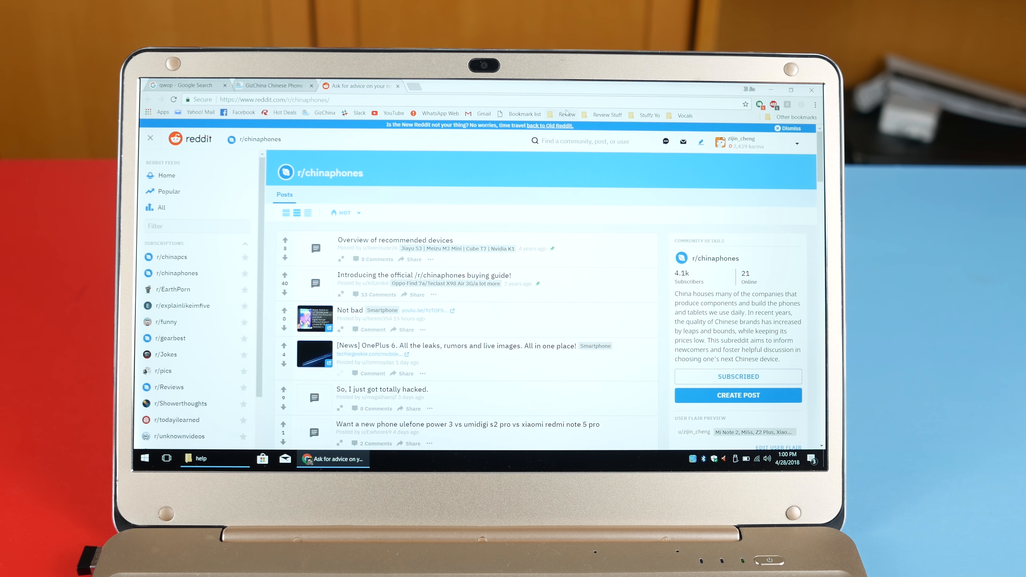
click(567, 114)
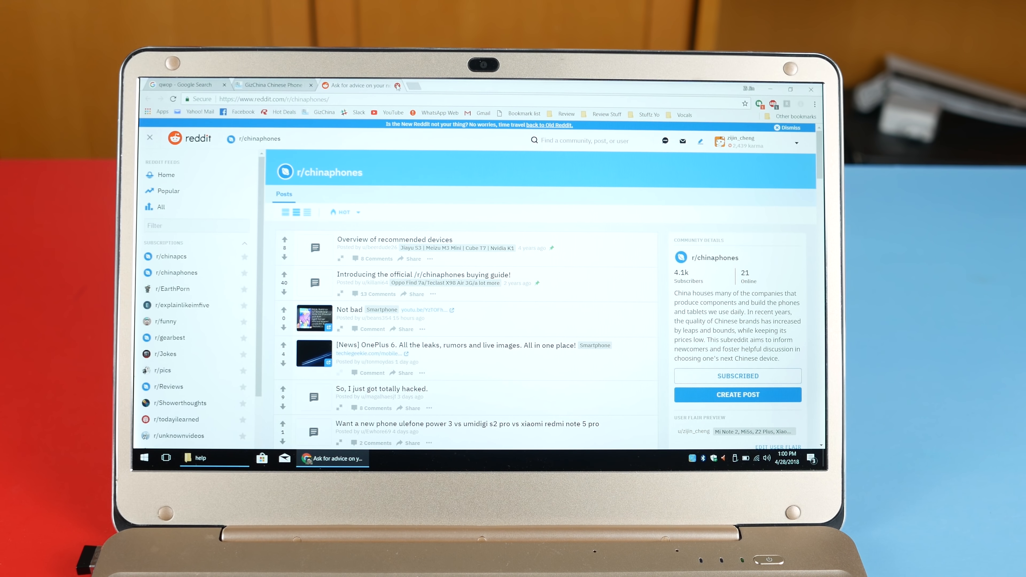
click(183, 84)
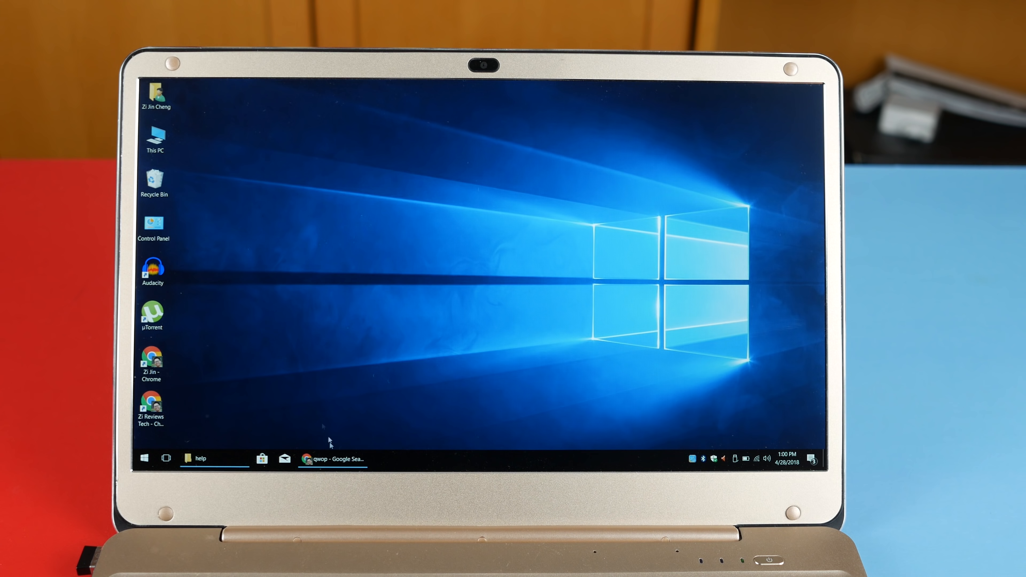
mouse_move(239, 306)
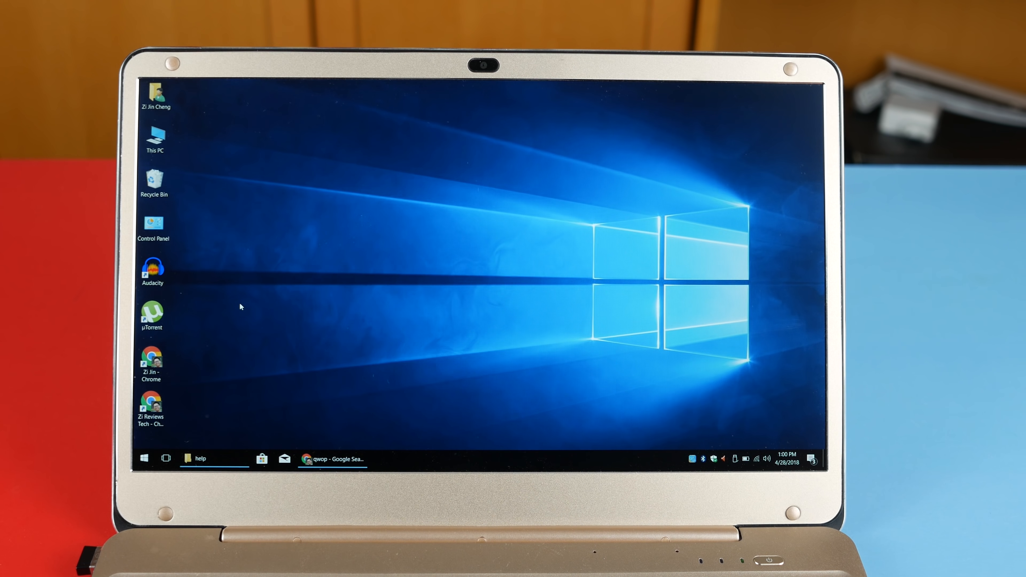
Step: Launch Audacity from the desktop and start a roughly 14-second stereo microphone recording
click(152, 268)
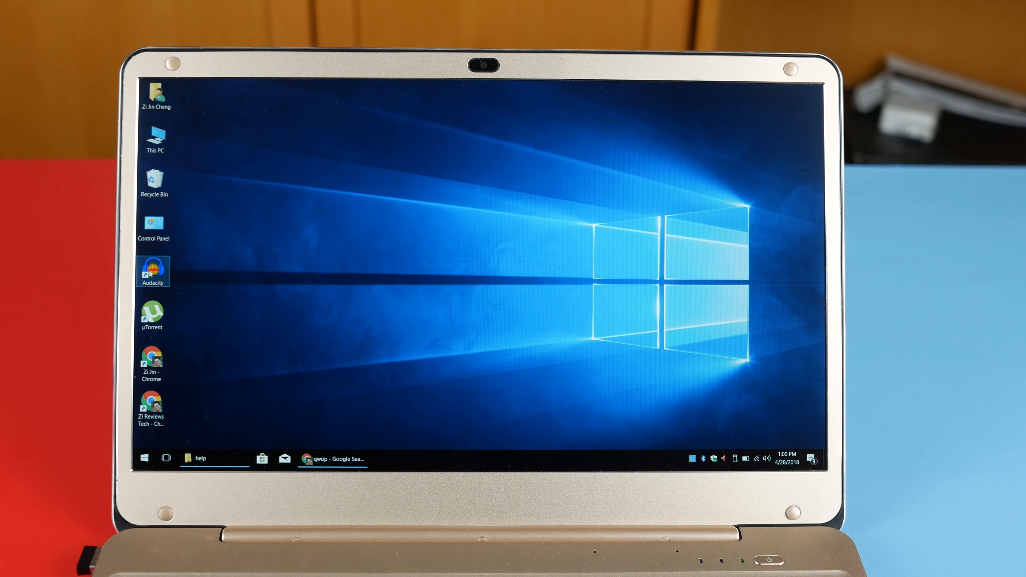
double_click(152, 270)
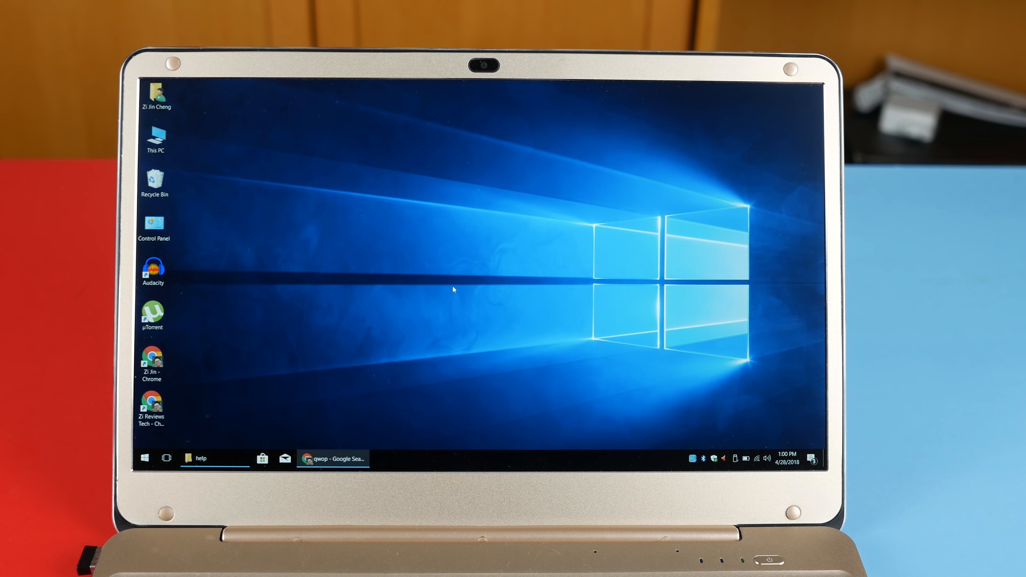
double_click(153, 264)
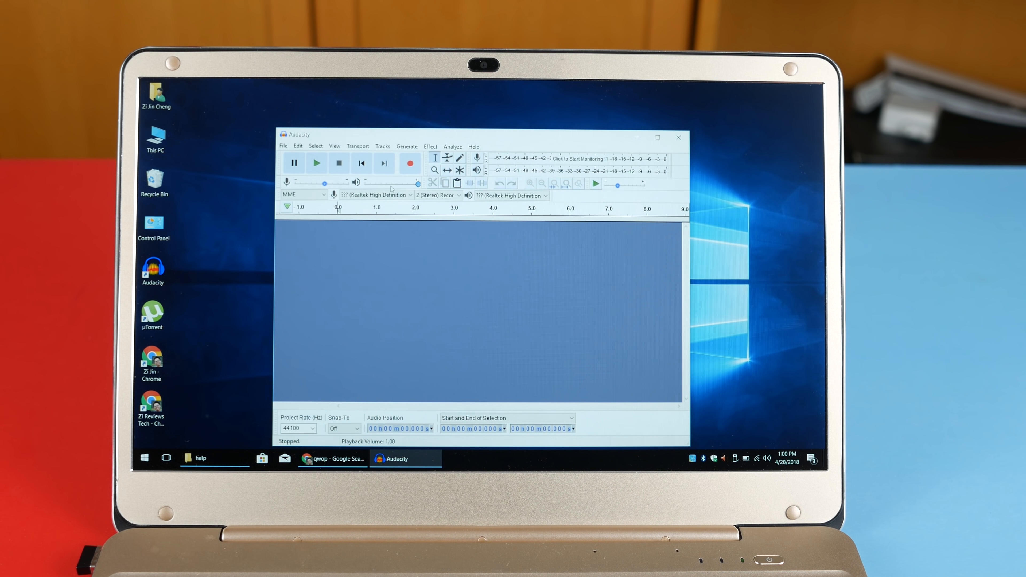
click(408, 163)
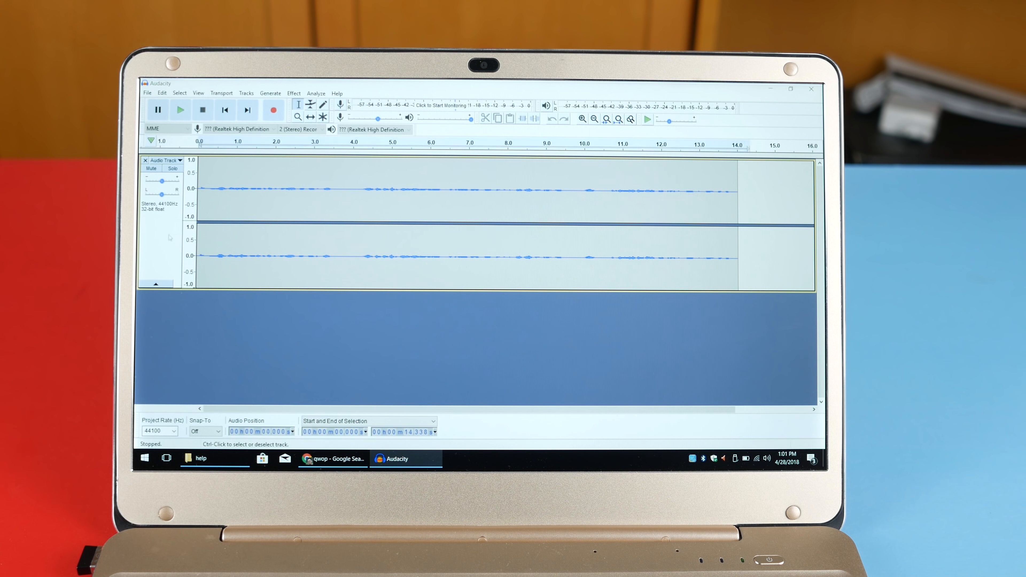
Step: Apply the Noise Reduction effect to the recorded track
click(293, 93)
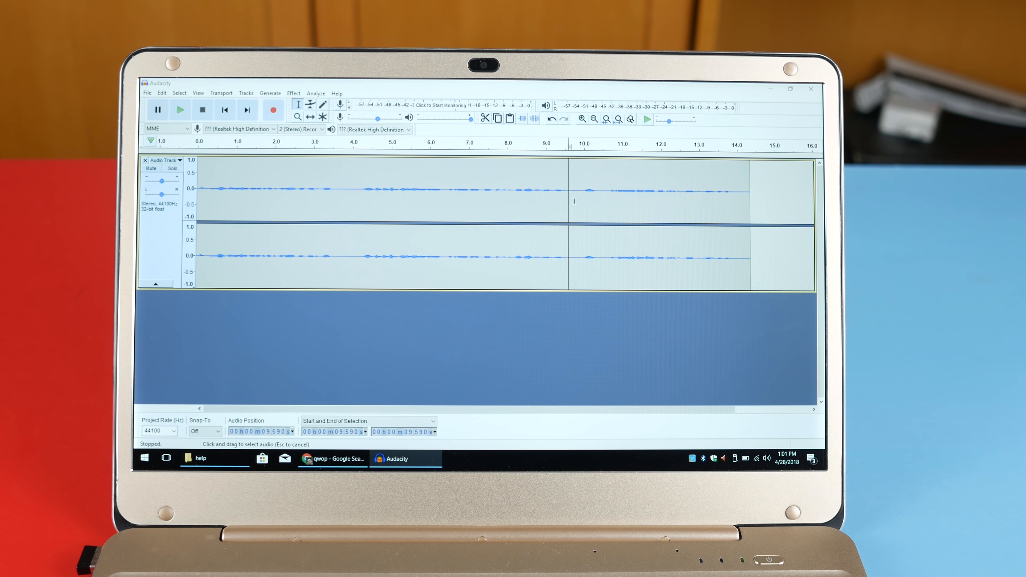
click(294, 93)
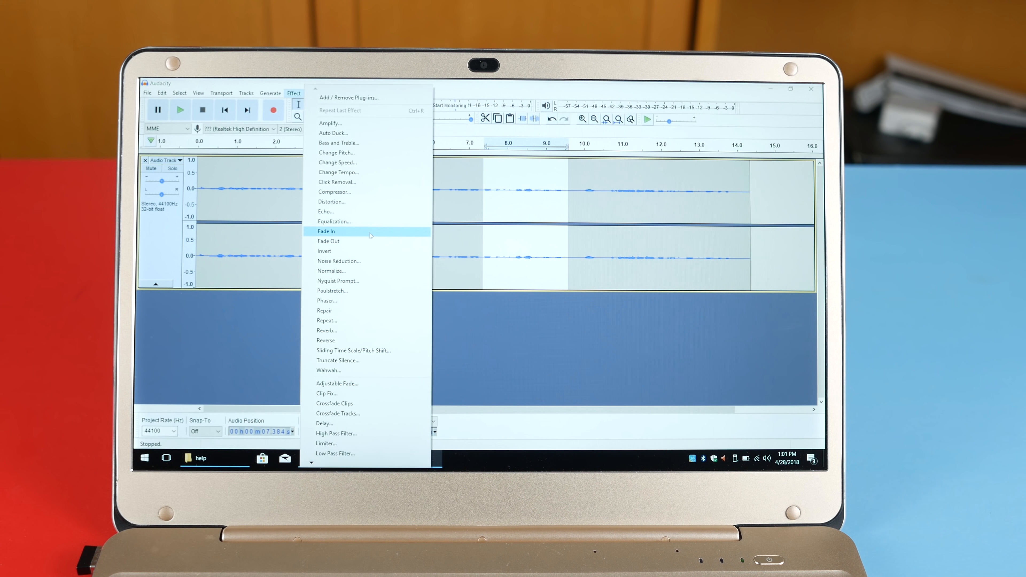
click(338, 261)
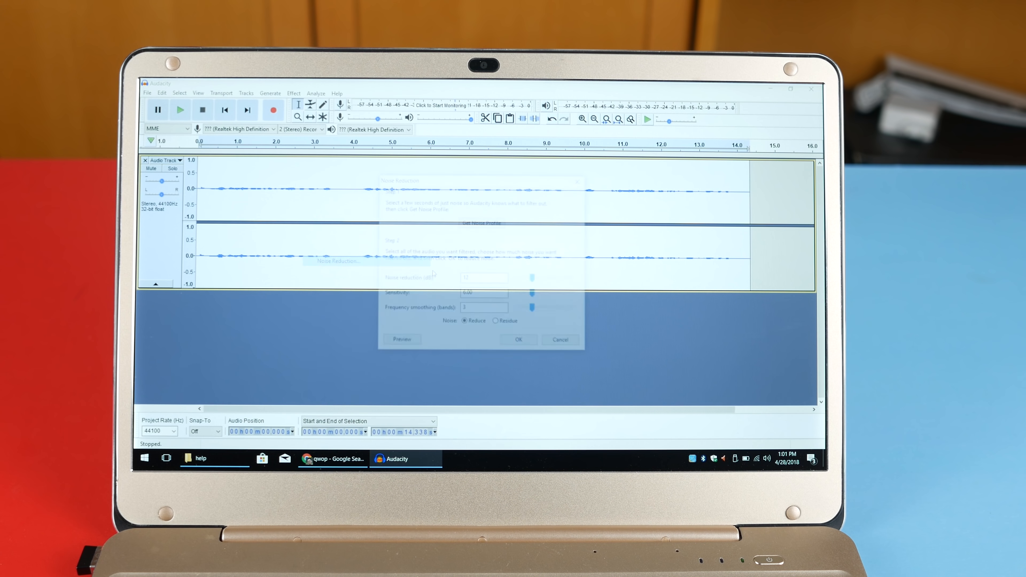
click(517, 340)
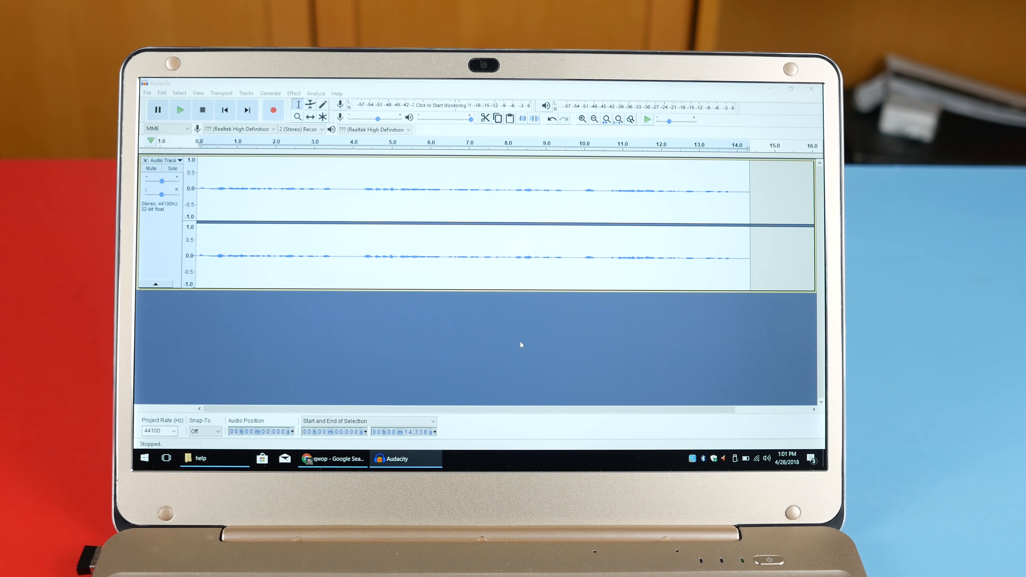
Step: Normalize the quiet recording to full loudness, then close Audacity without saving the project
click(294, 93)
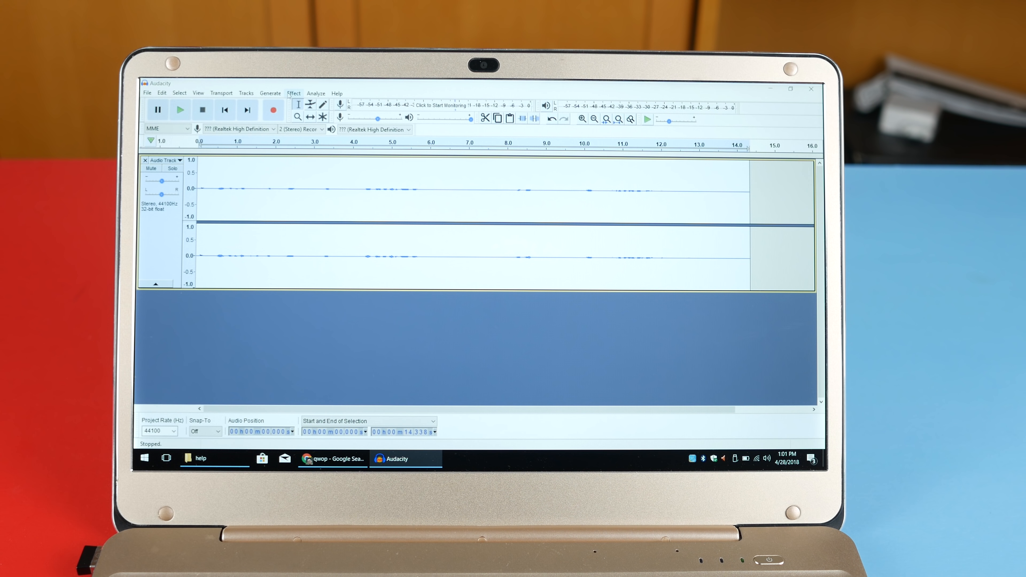
click(293, 93)
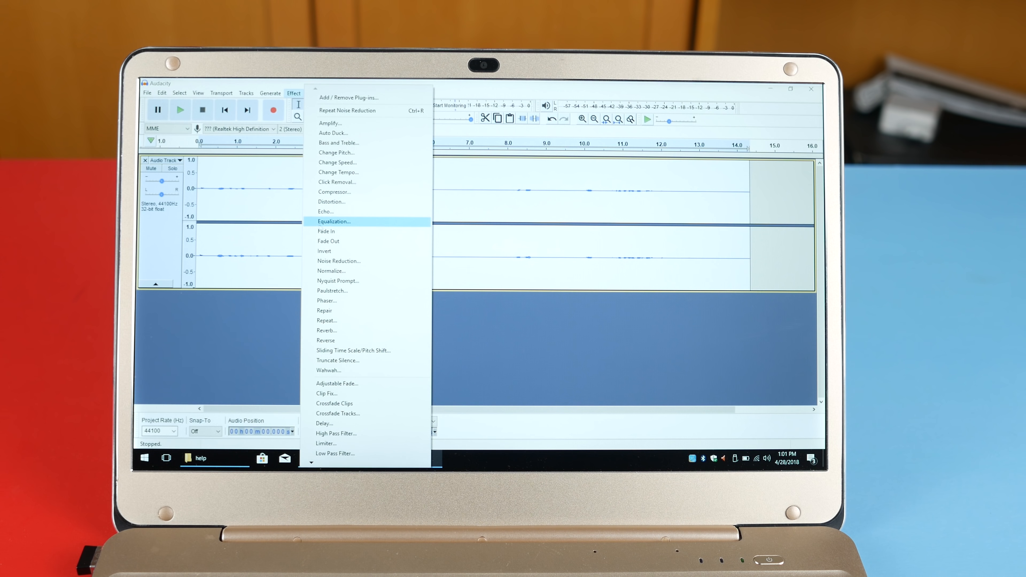
mouse_move(339, 261)
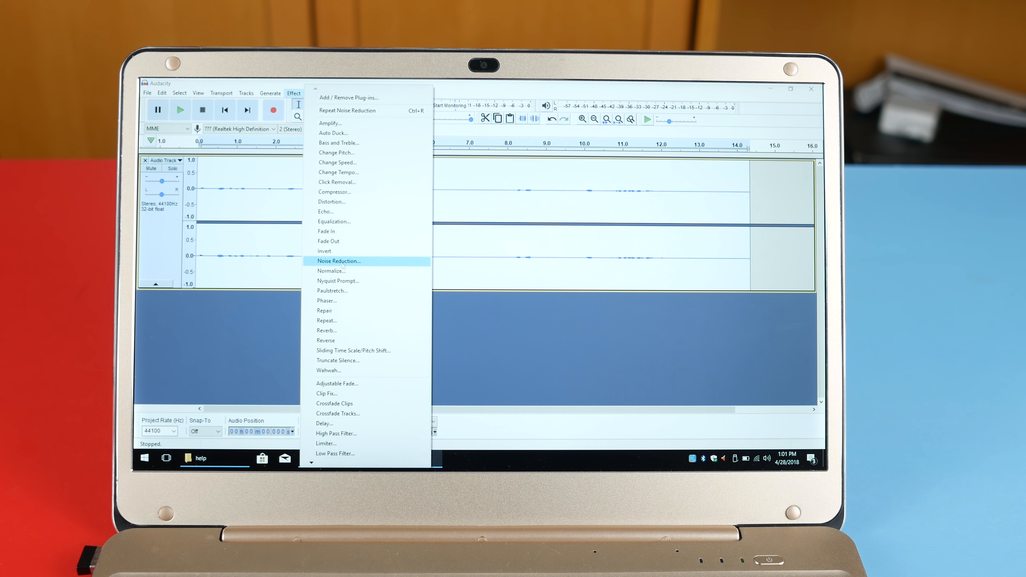
click(331, 270)
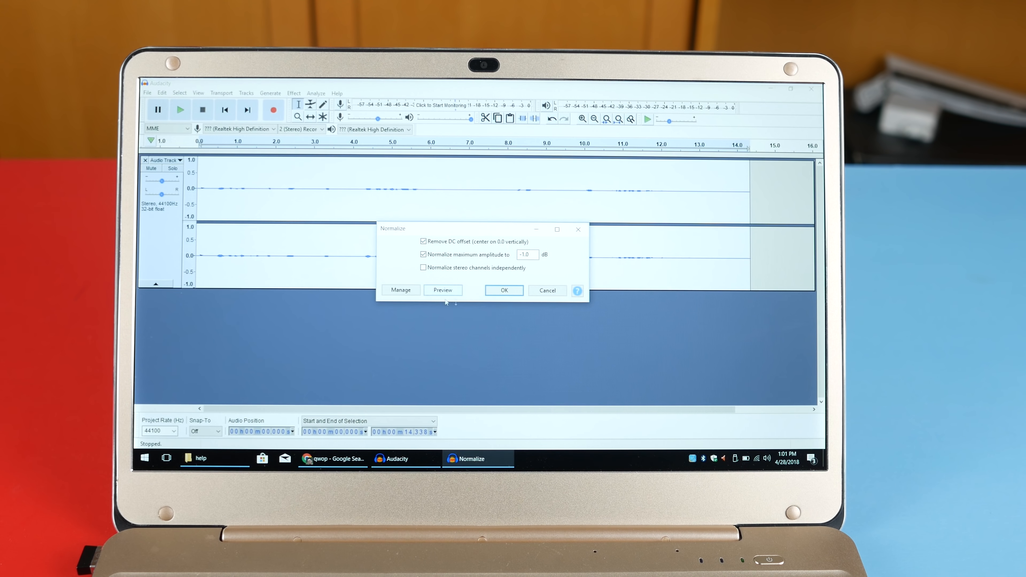
click(503, 289)
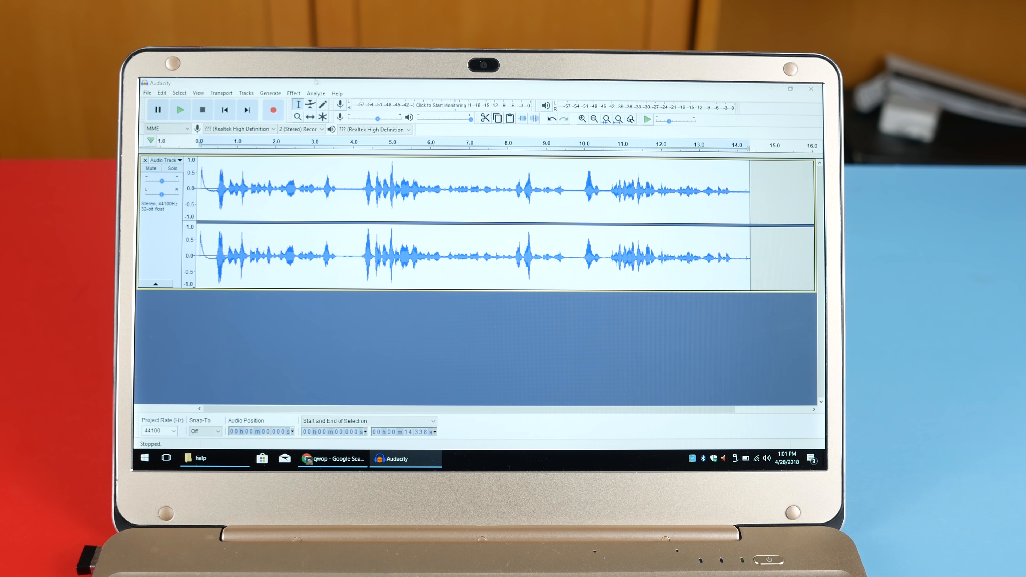
click(294, 93)
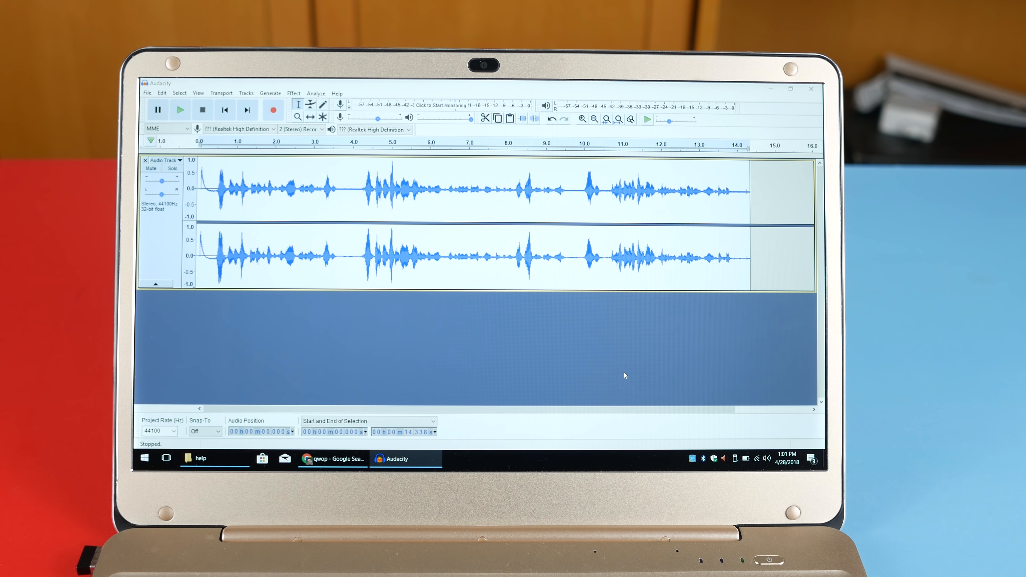
mouse_move(483, 325)
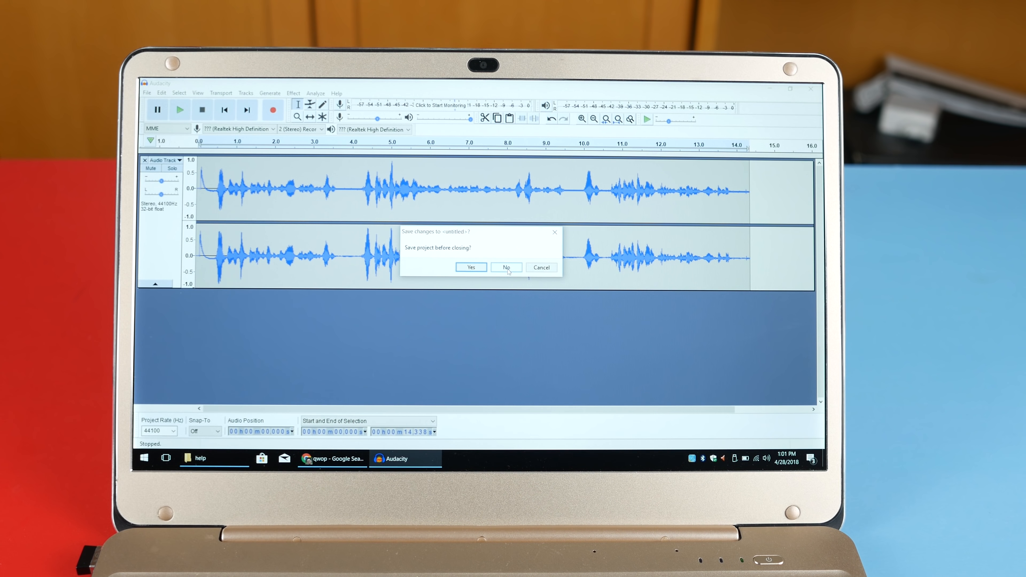
click(504, 268)
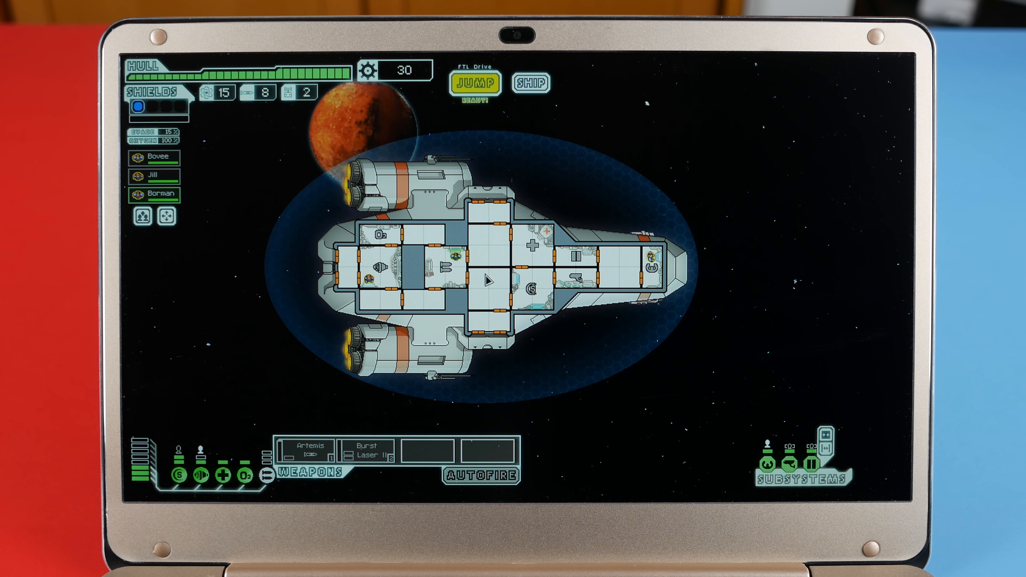
Step: Jump the ship to a chosen beacon, continue past the alien vessels event, and reopen the beacon map
click(475, 84)
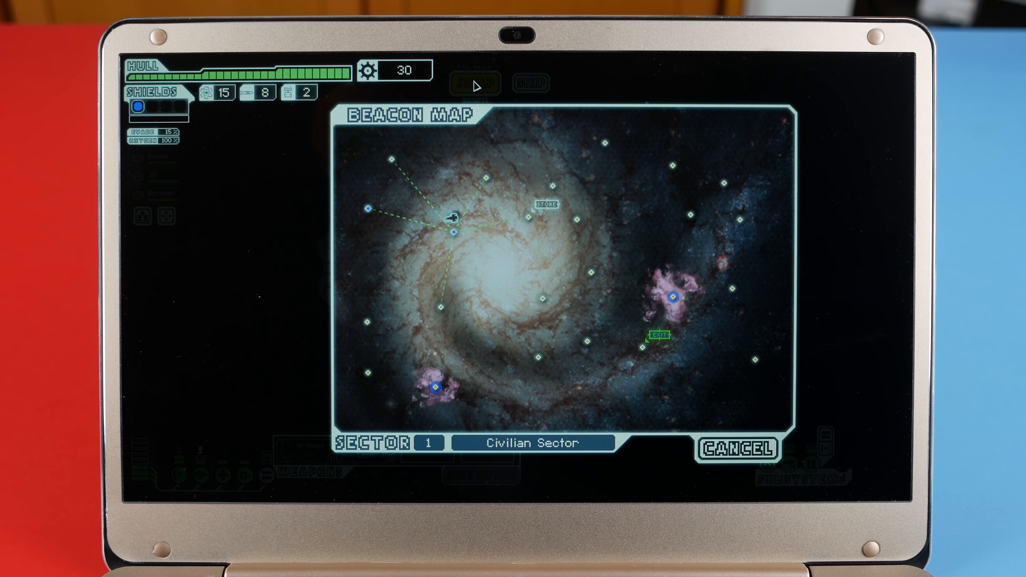
click(737, 449)
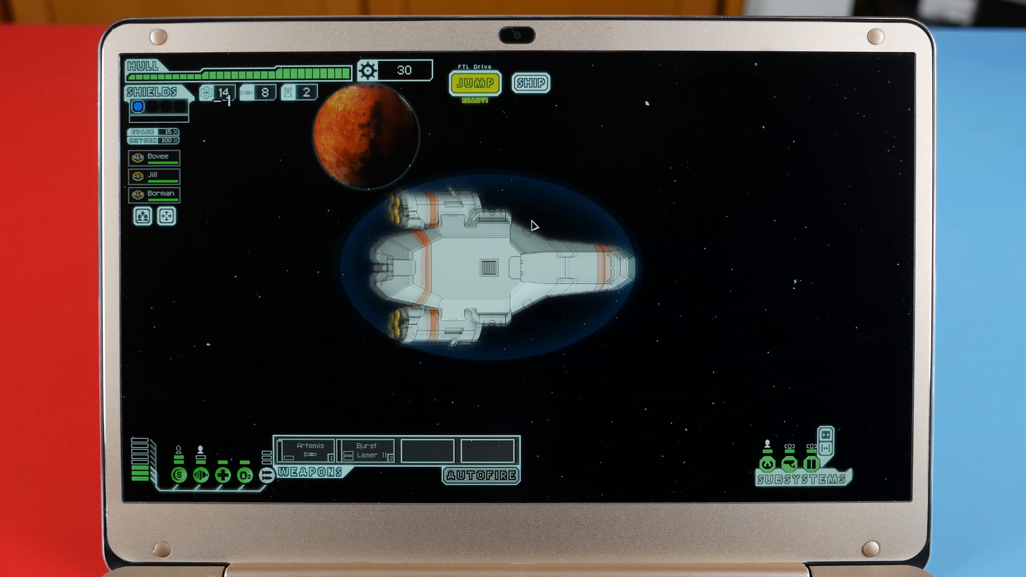
click(474, 83)
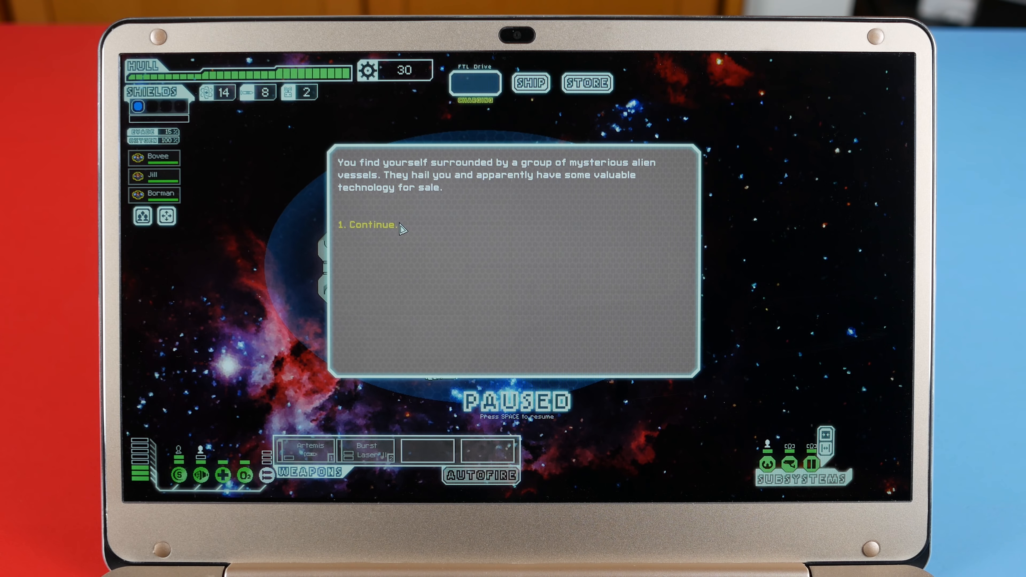
click(371, 225)
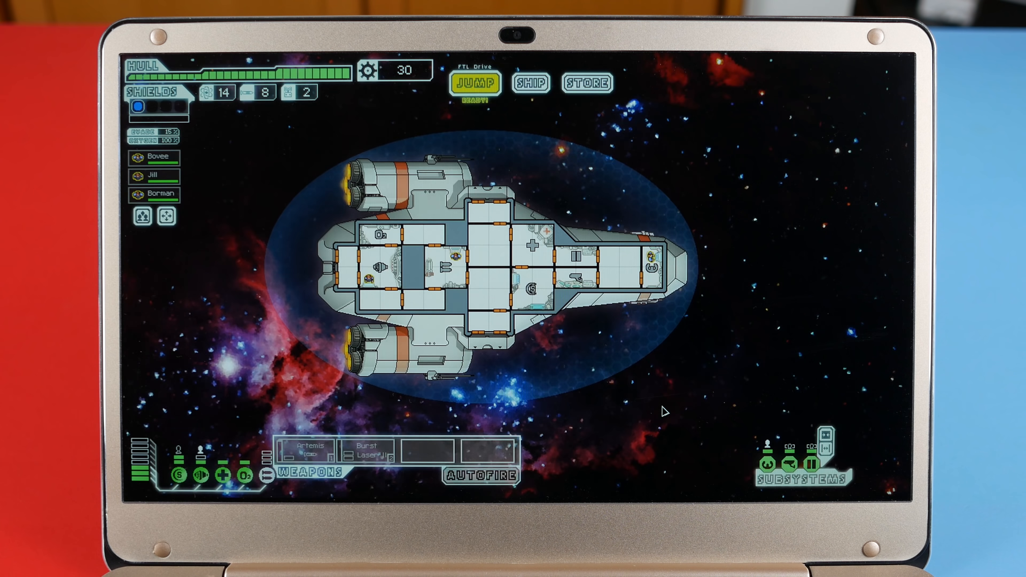
click(475, 83)
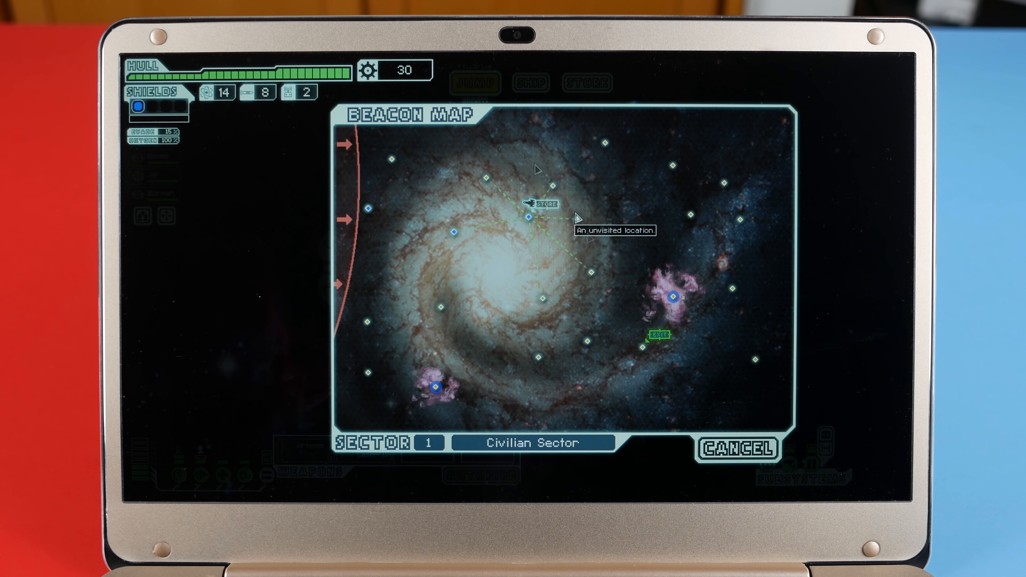
click(740, 450)
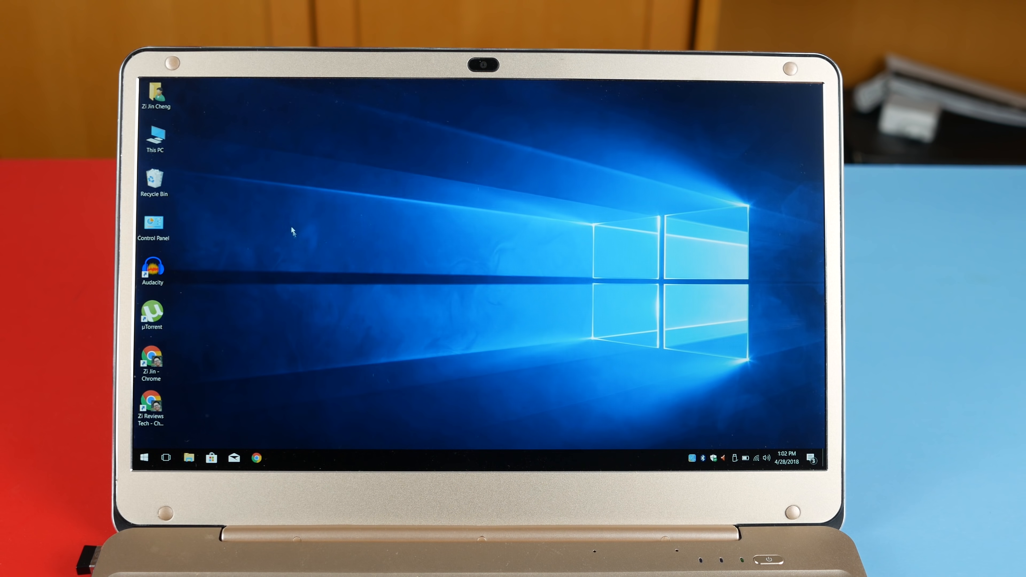
Step: Launch the Camera app from the Start menu to show the live webcam preview
click(143, 458)
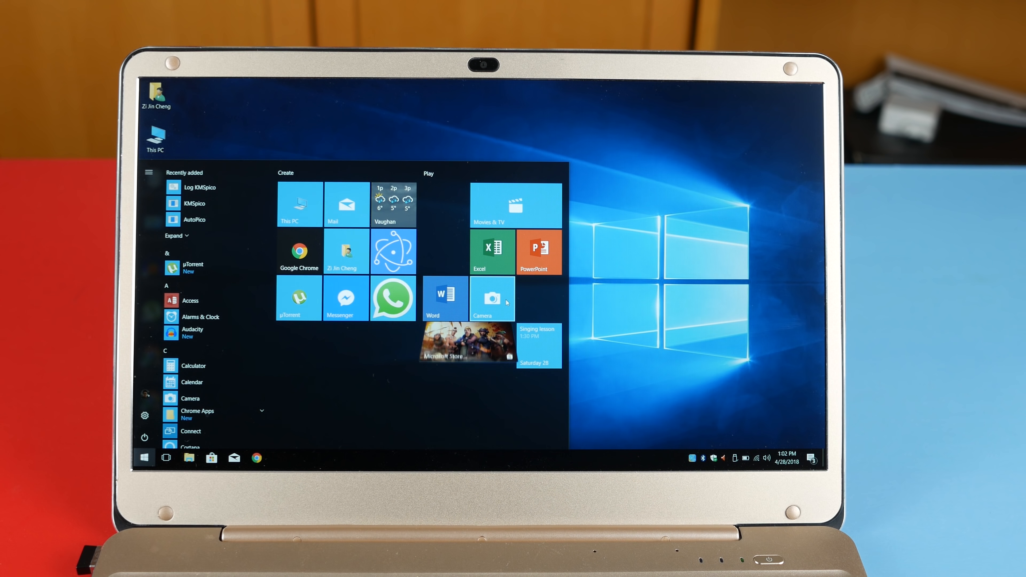
click(492, 298)
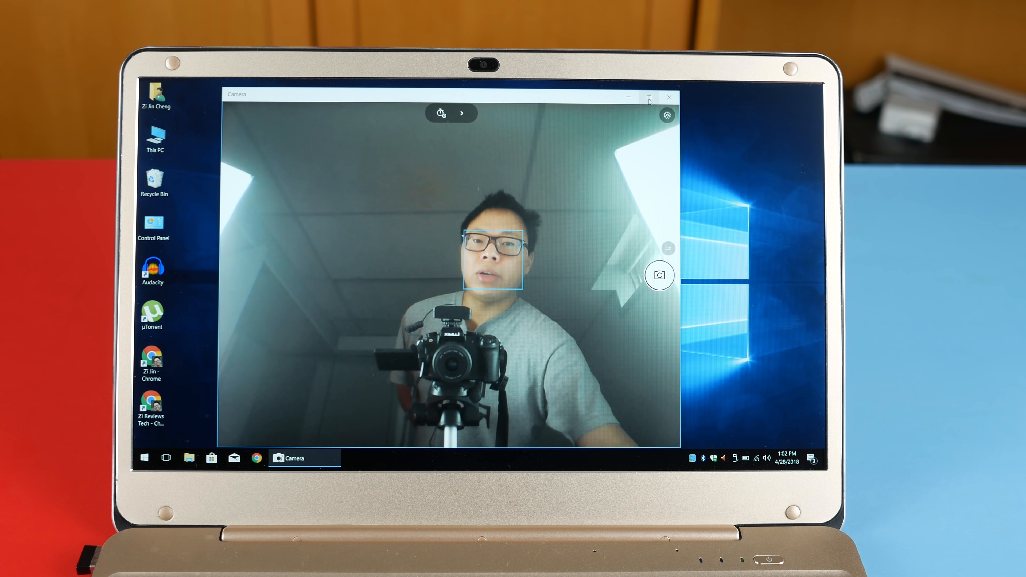
mouse_move(648, 97)
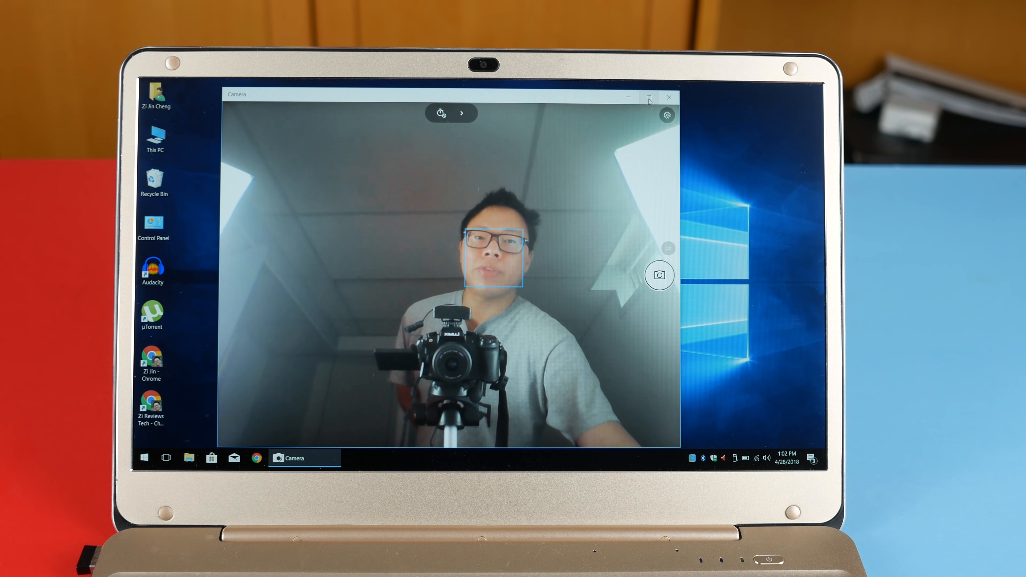
mouse_move(668, 98)
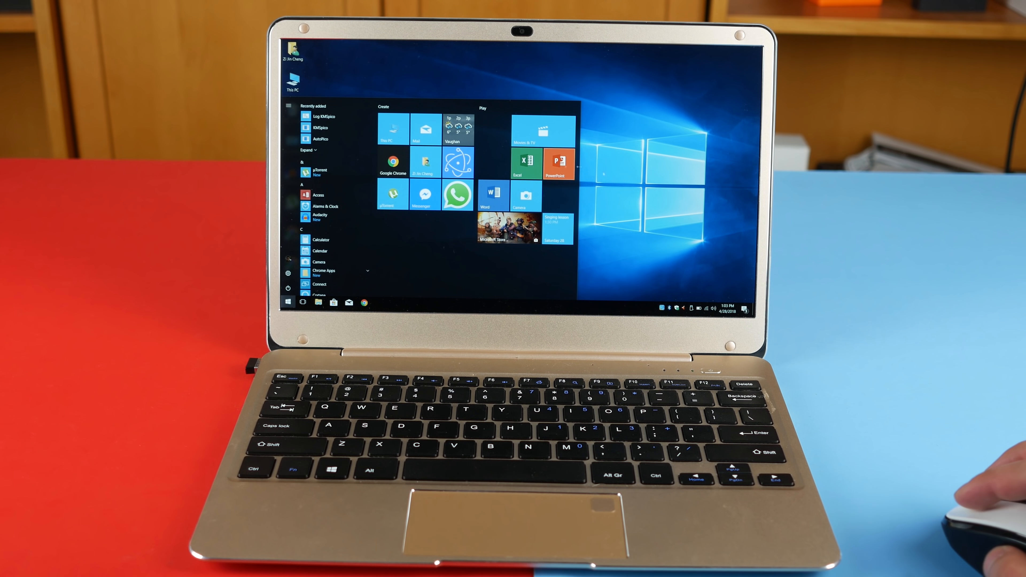
Step: Start a blank Word document from Start, then bring up the desktop's right-click options menu
click(288, 302)
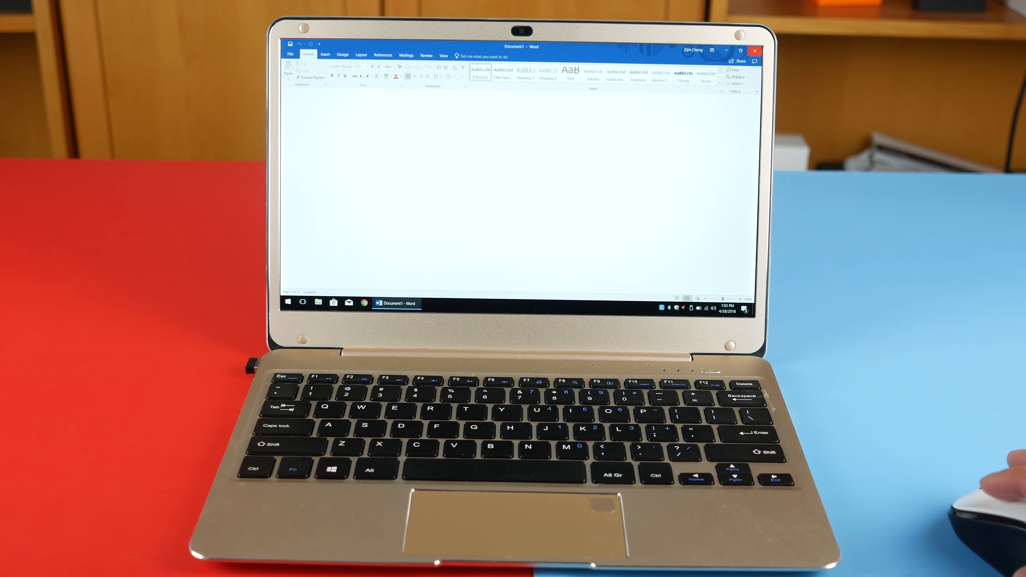
right_click(478, 117)
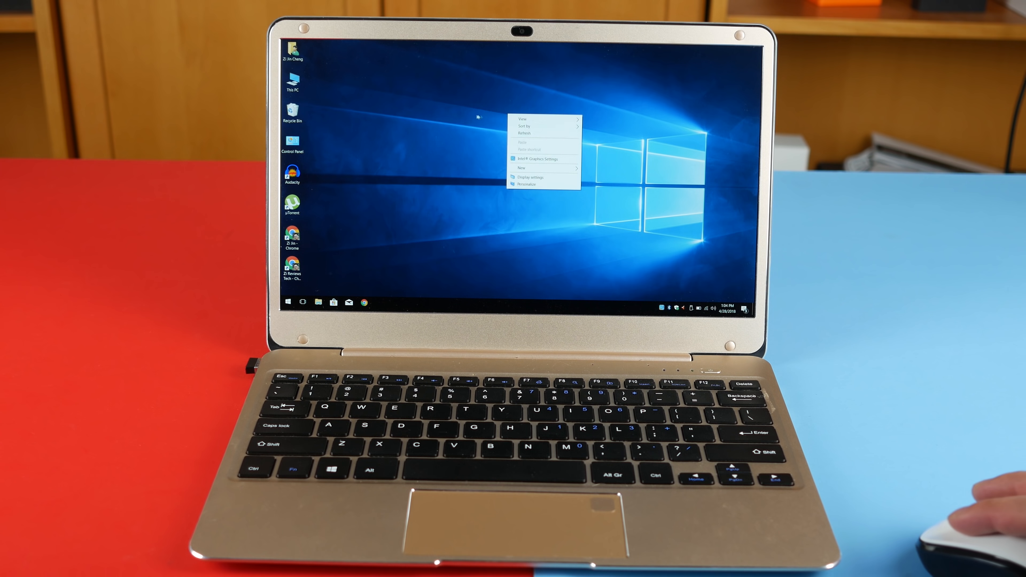